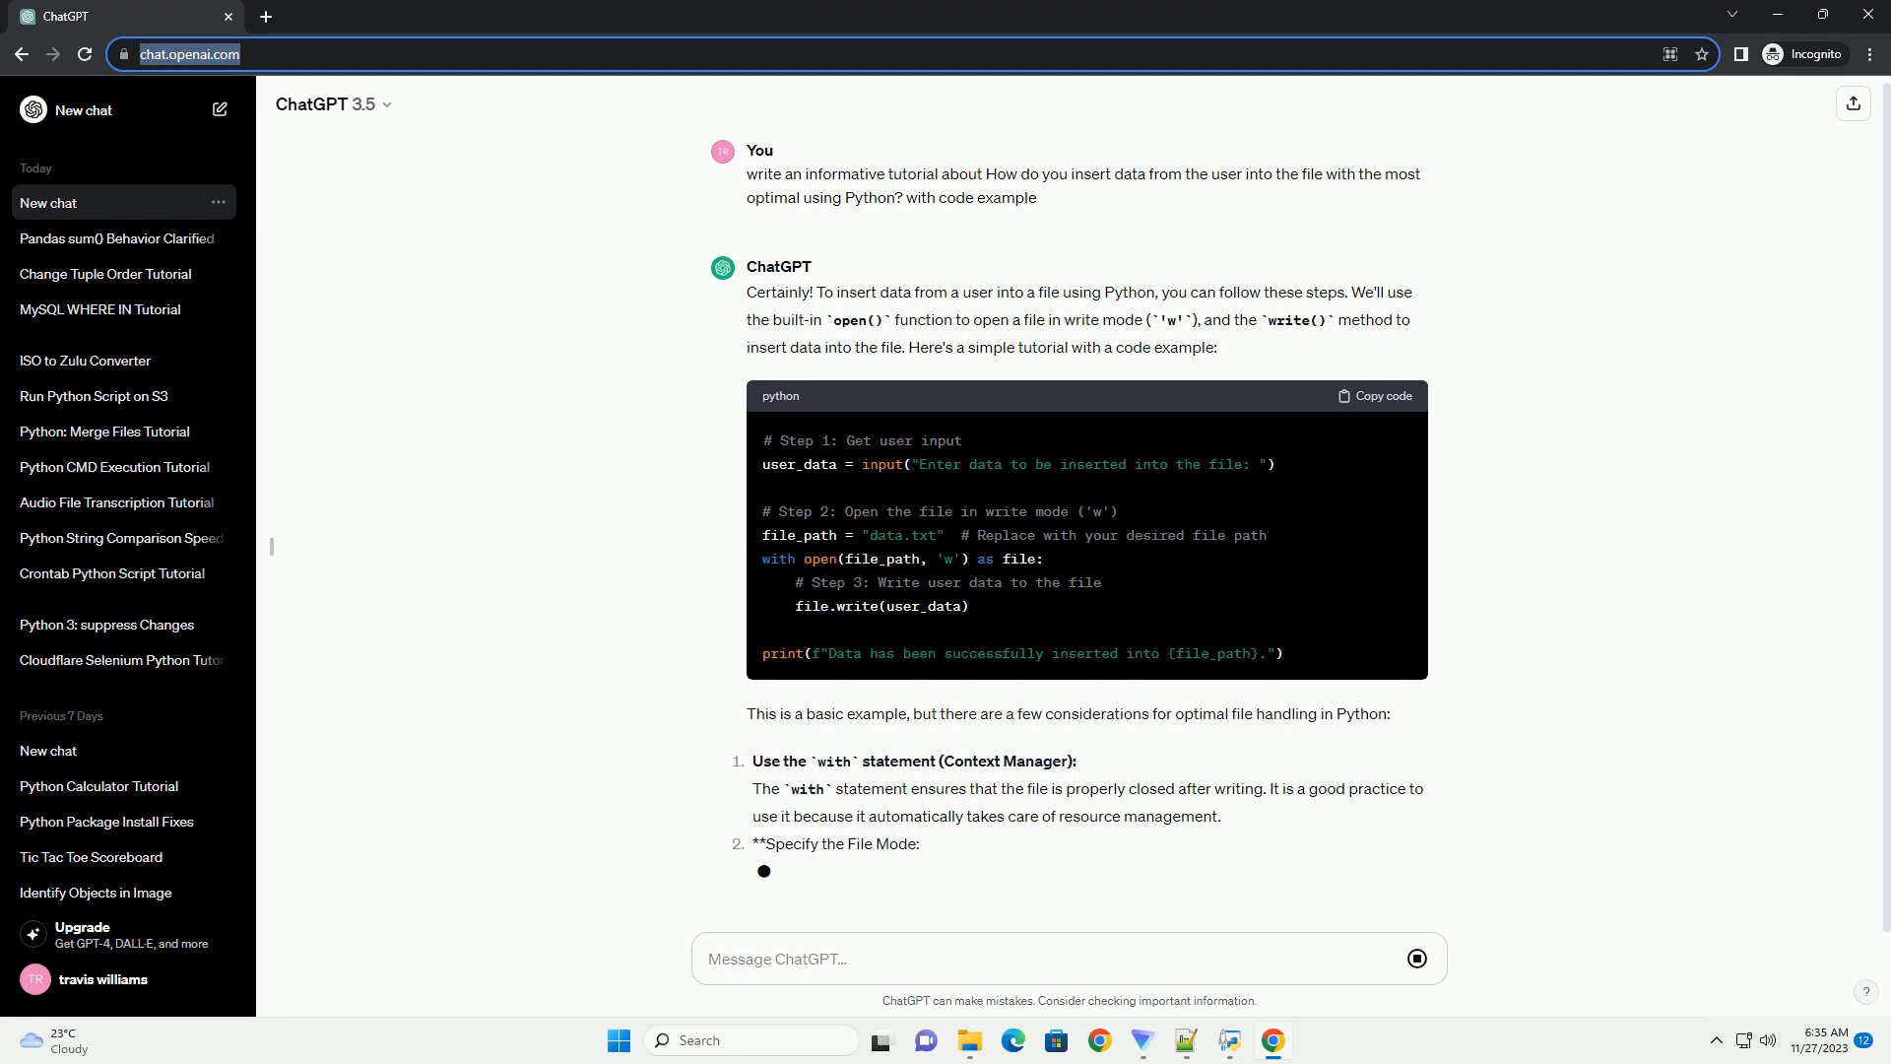
pyautogui.scroll(-3)
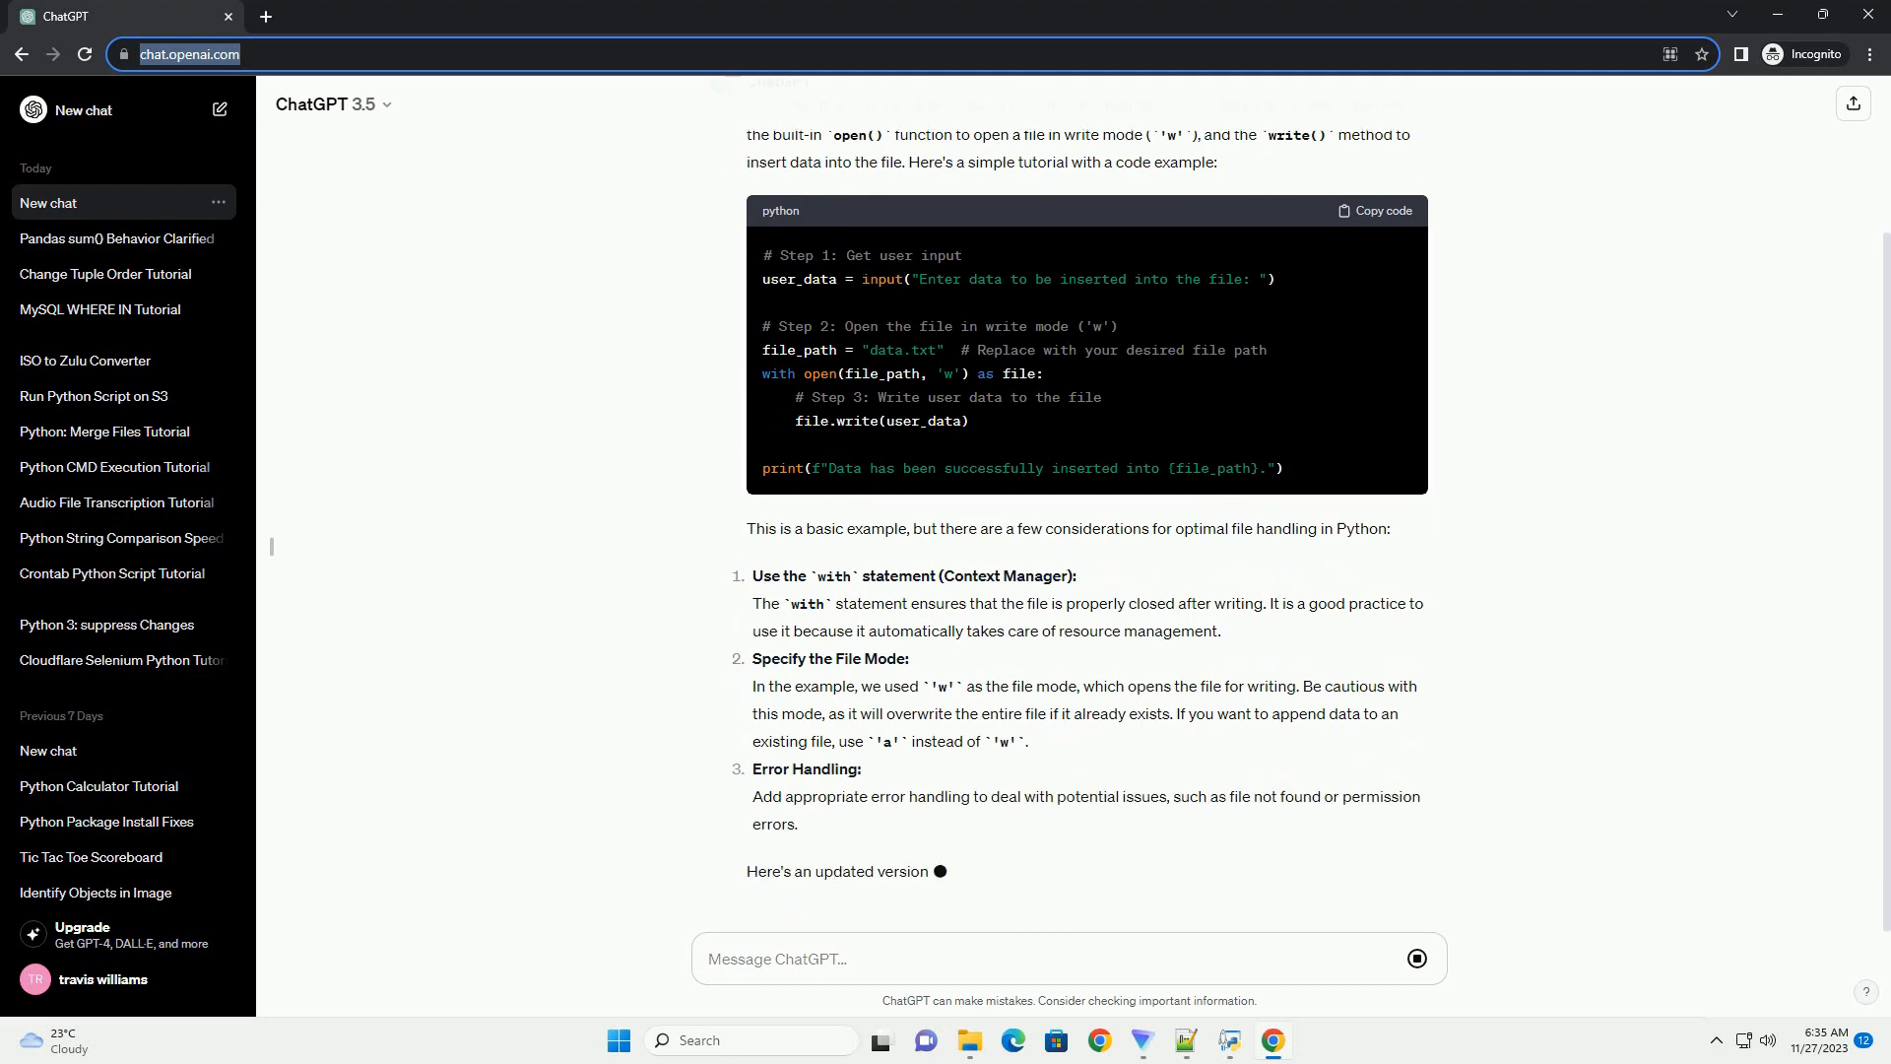
pyautogui.scroll(-3)
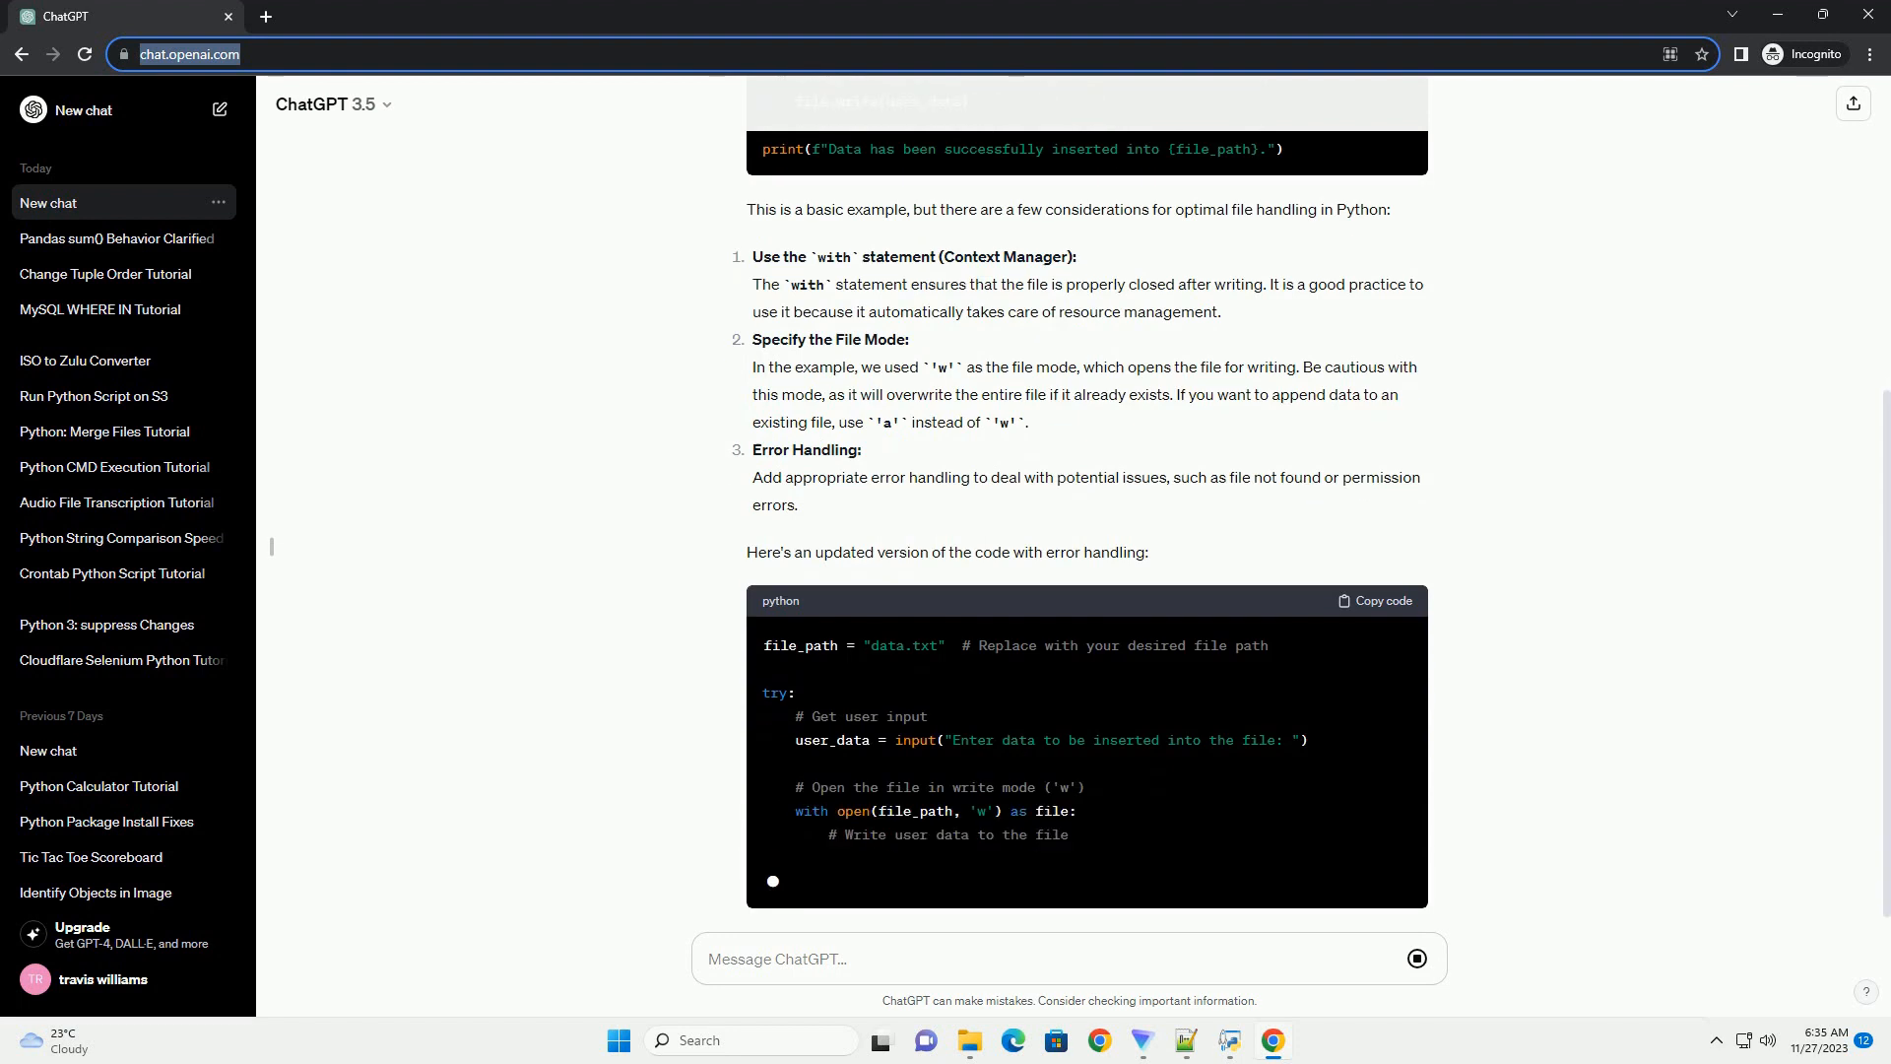
pyautogui.scroll(-3)
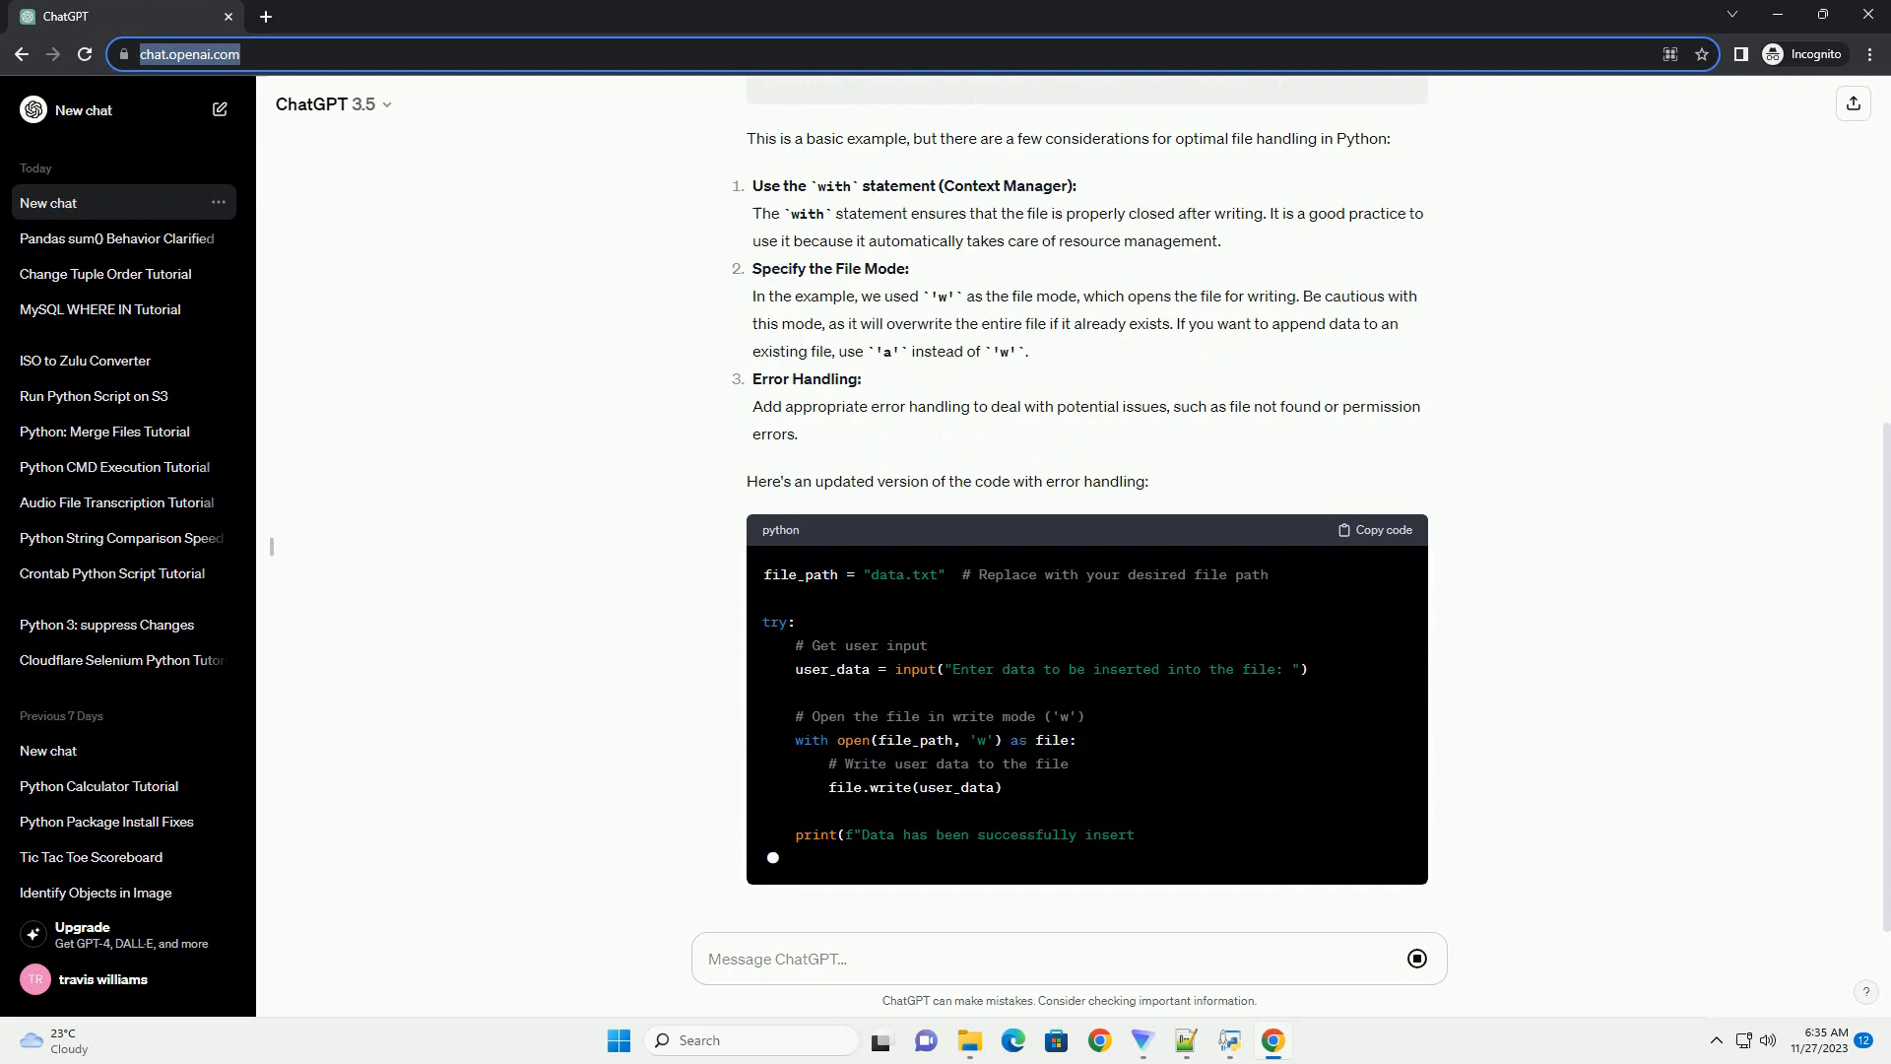